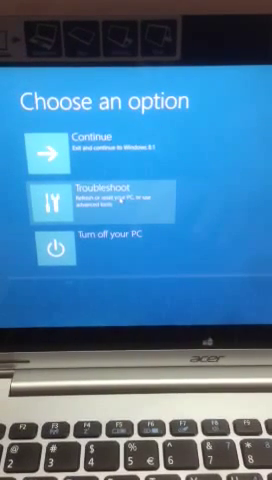
- Choose Troubleshoot on the Choose an option screen
left_click(100, 200)
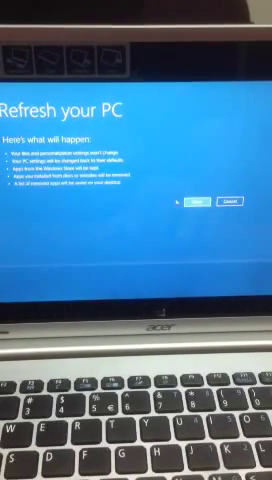
- Continue past the Refresh your PC summary to the Ready to go confirmation
left_click(198, 203)
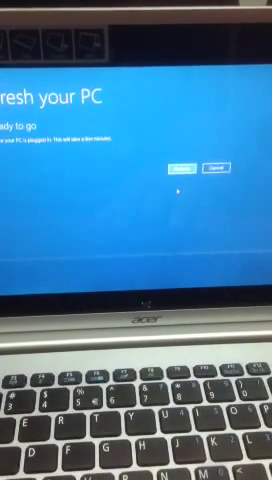